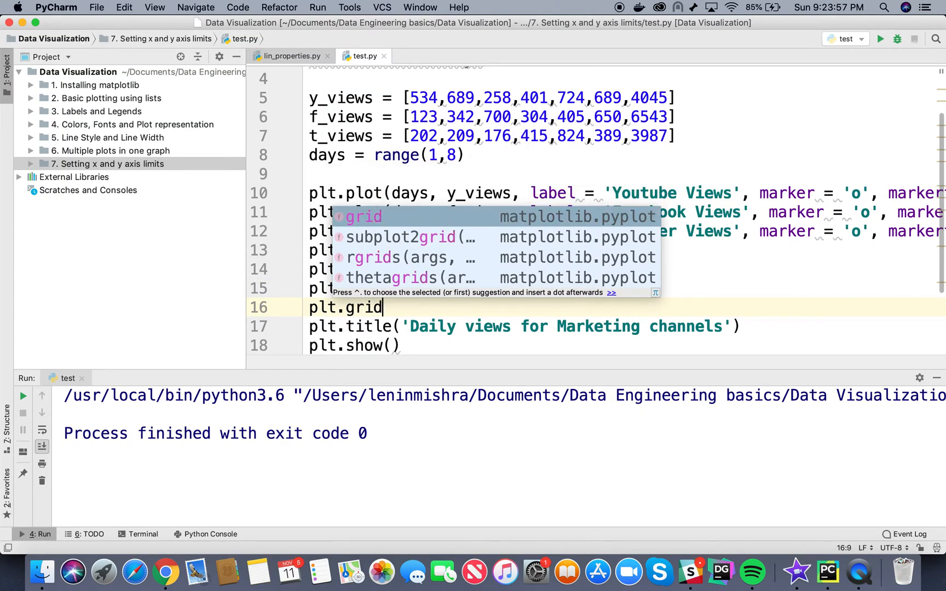
# - Add plt.grid(True) to the views line plot script
pyautogui.write('(True)')
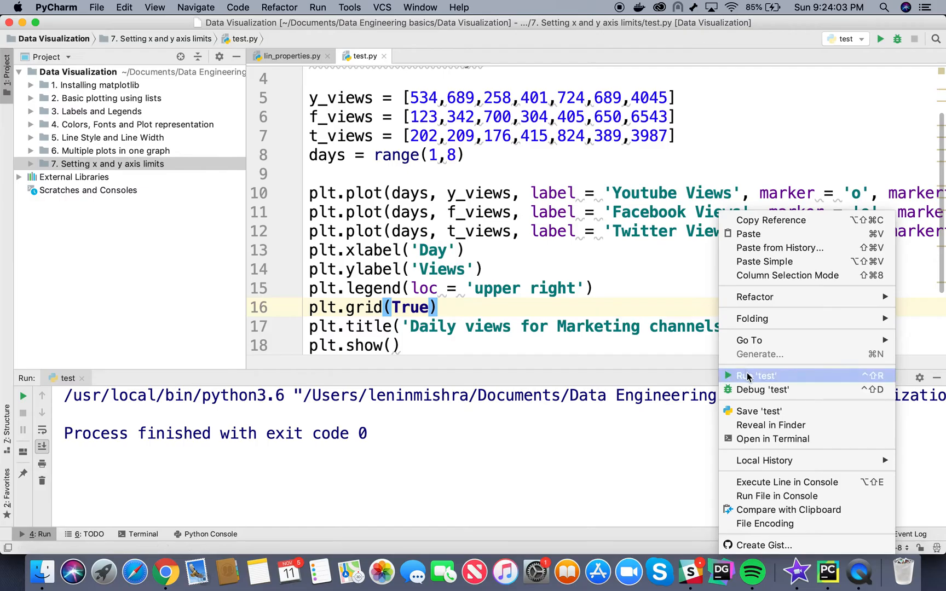
# - Run the test script to show the chart with default grey gridlines
pyautogui.click(755, 375)
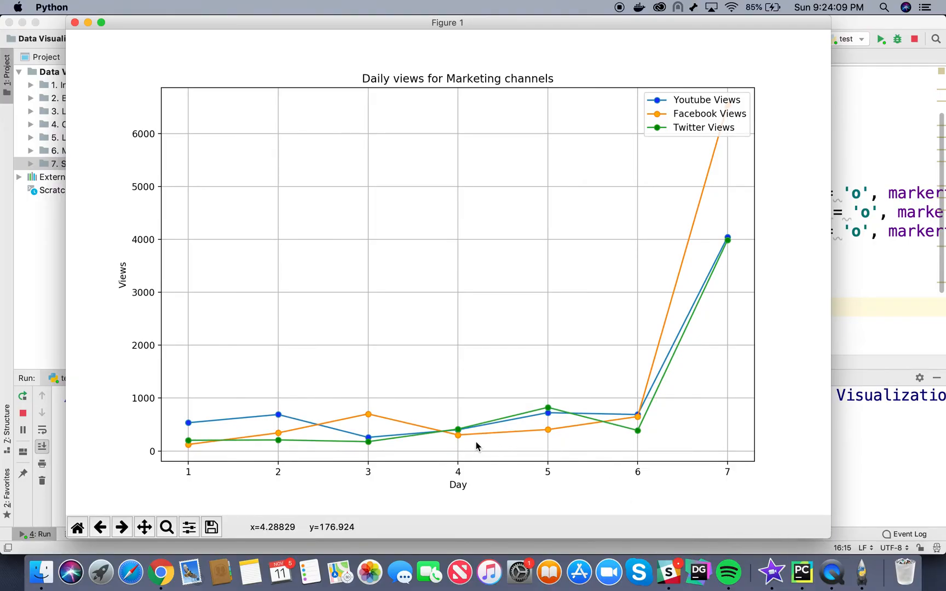
pyautogui.moveTo(480, 436)
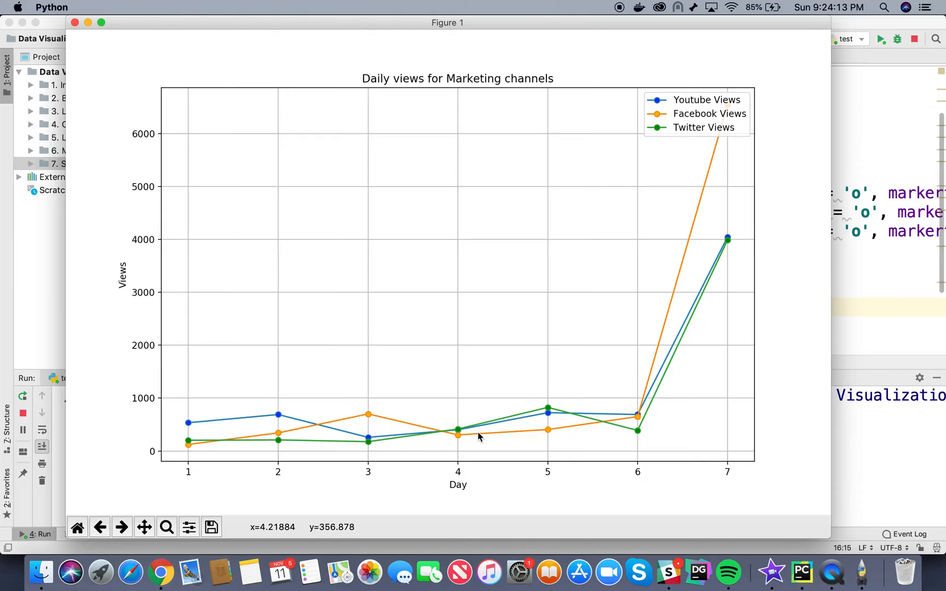
pyautogui.moveTo(89, 36)
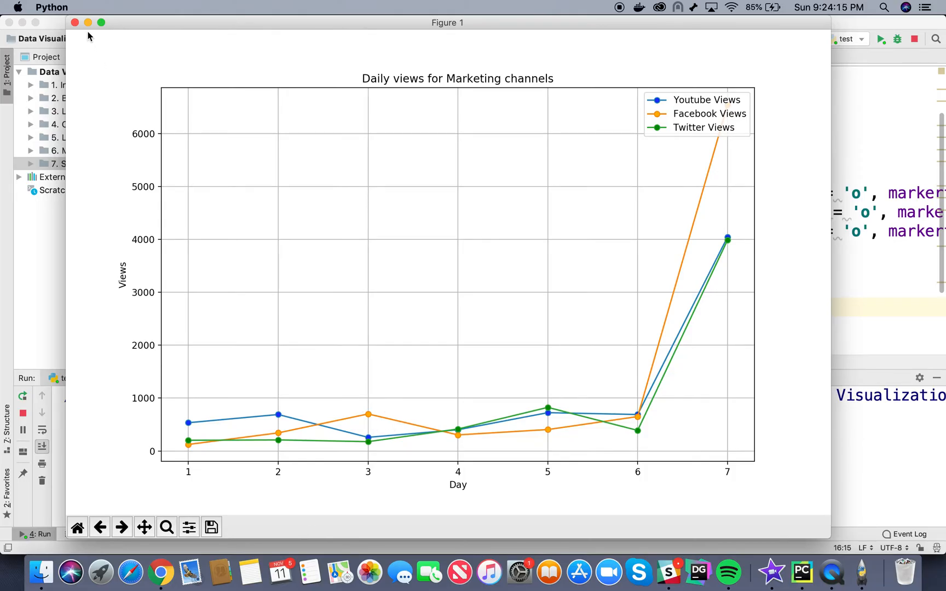
# - Close the figure and add linewidth = 3 to the plt.grid call
pyautogui.click(75, 22)
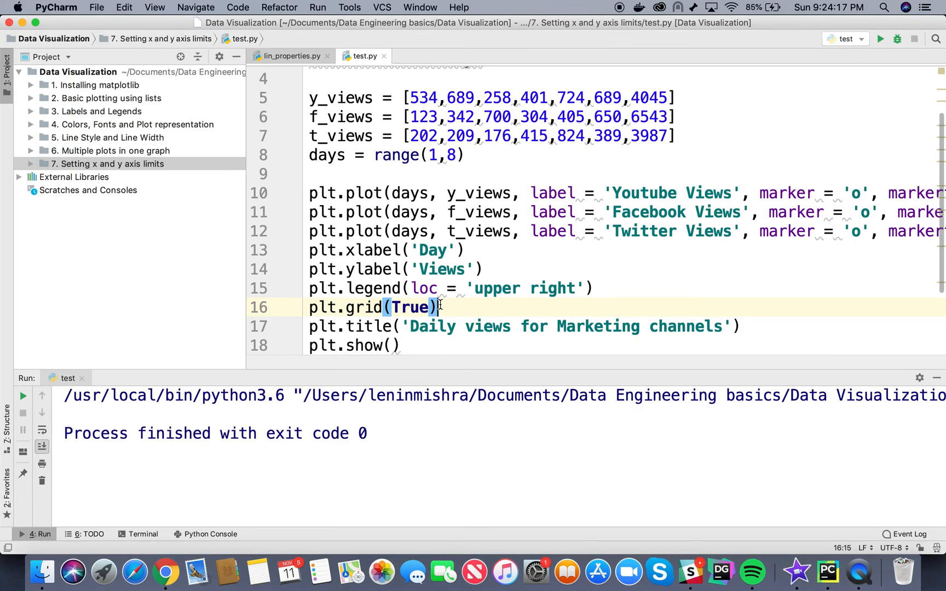
pyautogui.write(',')
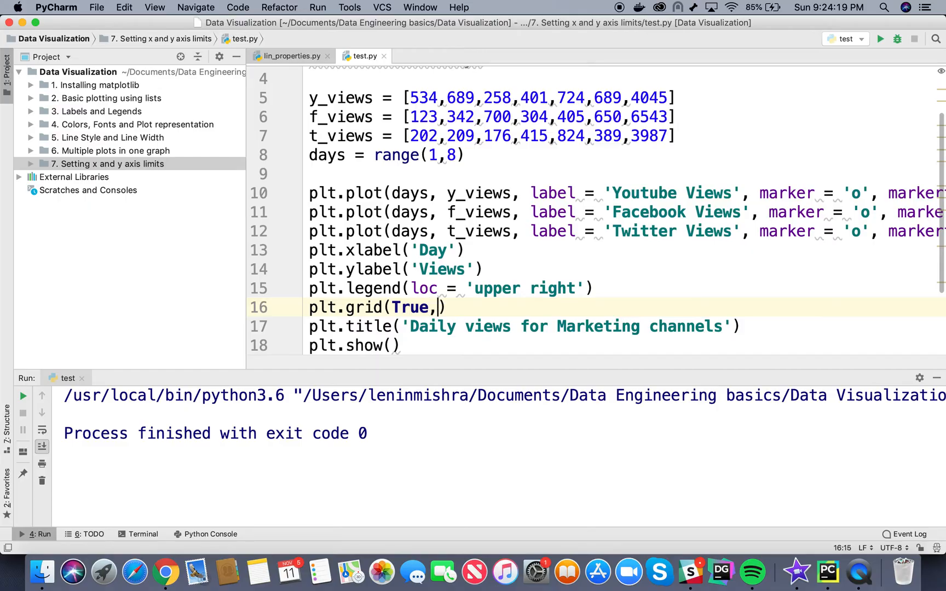
pyautogui.write('line')
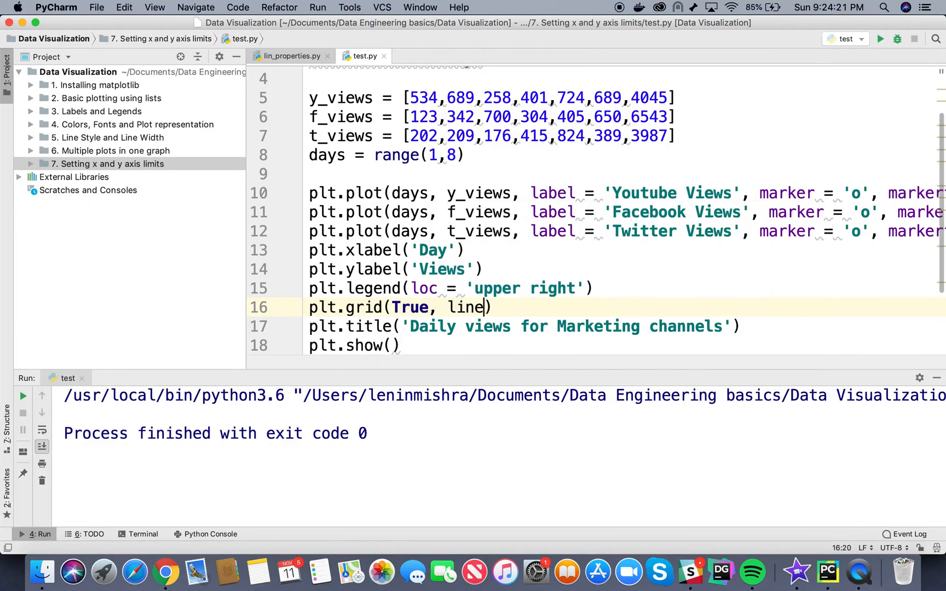
pyautogui.write('width')
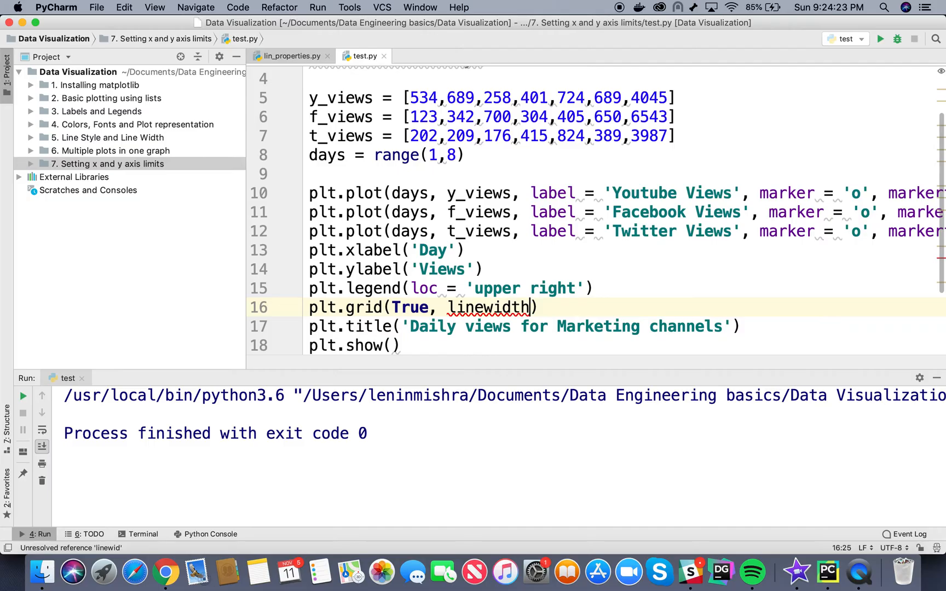
pyautogui.write('= 3')
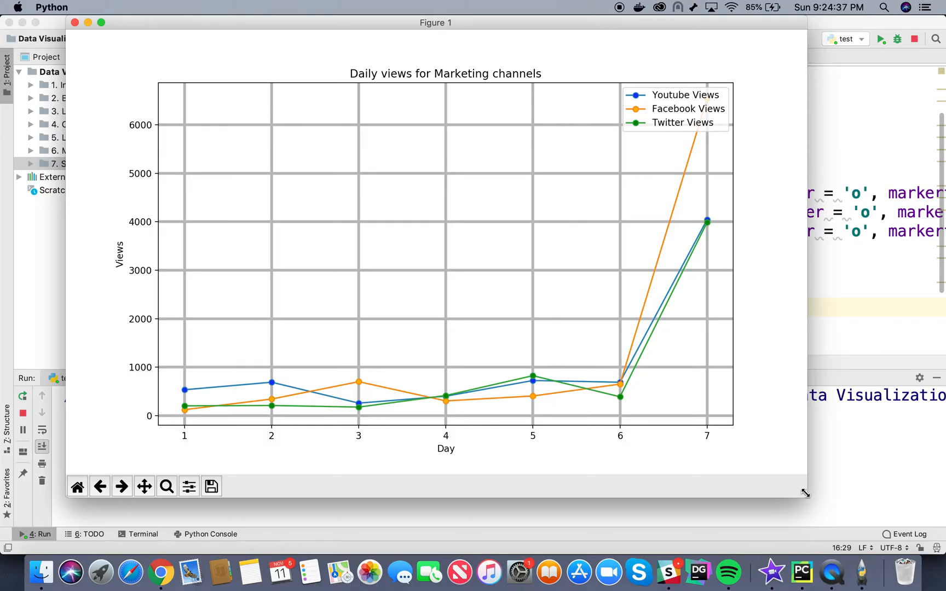
pyautogui.moveTo(573, 302)
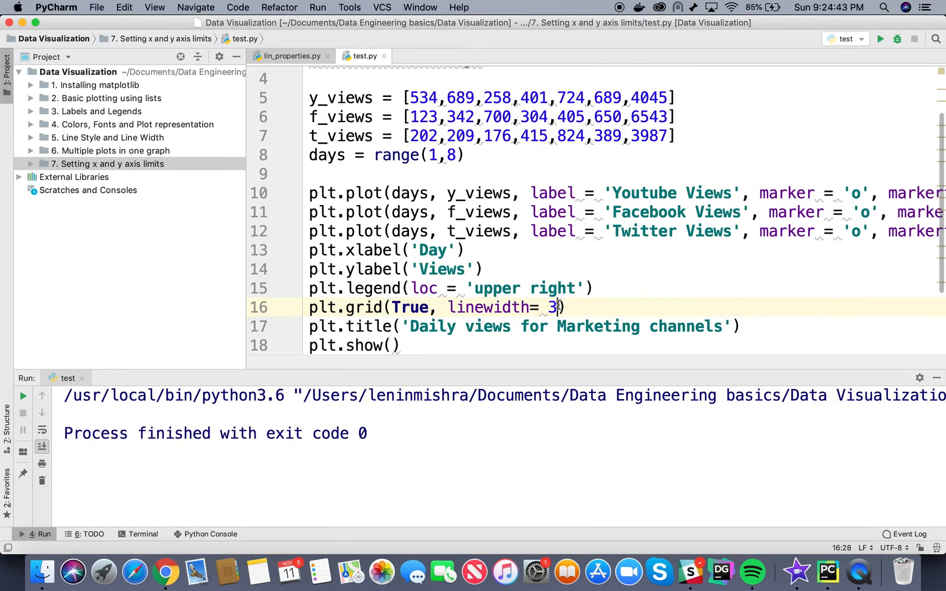
# - Add color = 'r' to plt.grid, preview the red grid, then rerun with linewidth 1
pyautogui.write(", color = 'r")
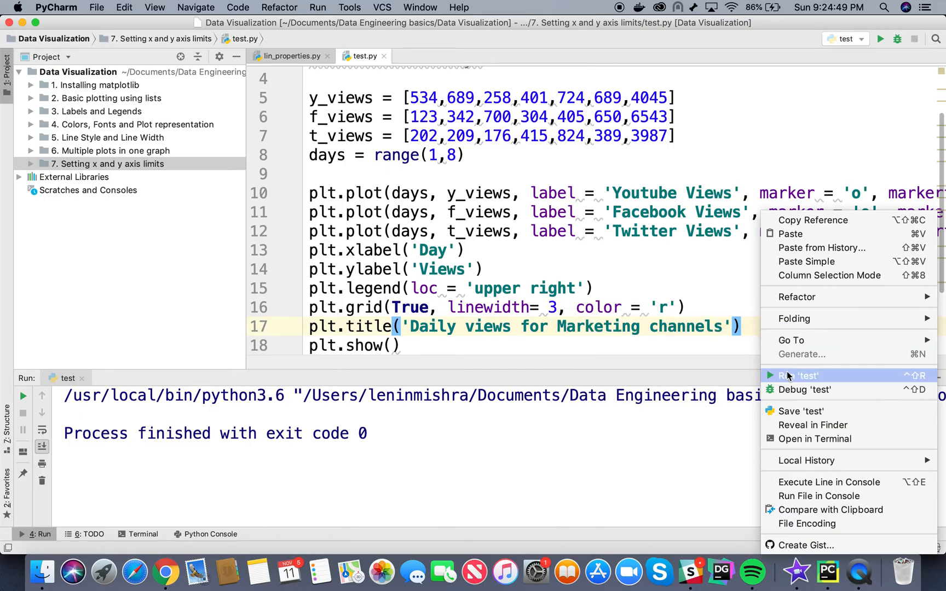
pyautogui.click(799, 375)
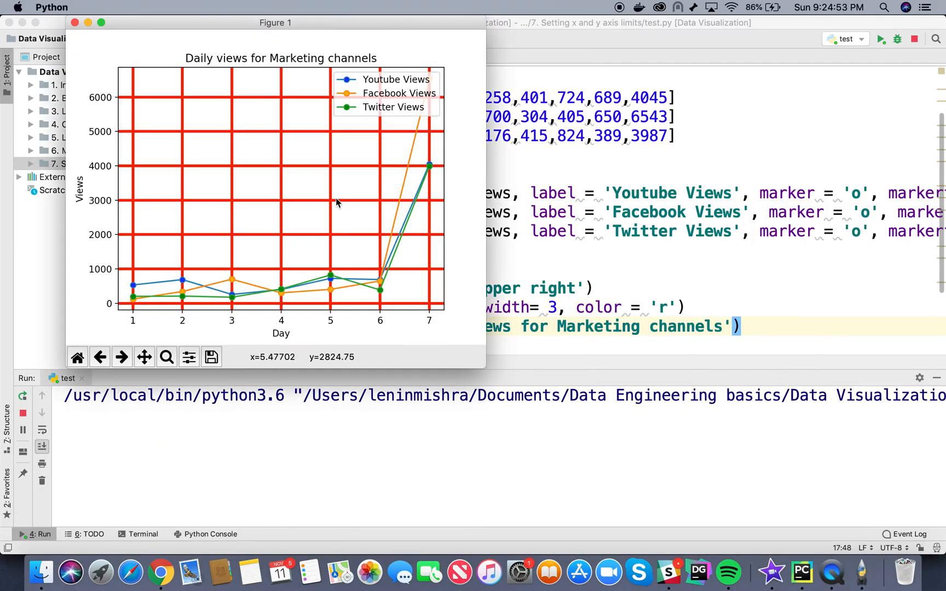
pyautogui.click(75, 22)
pyautogui.write('1')
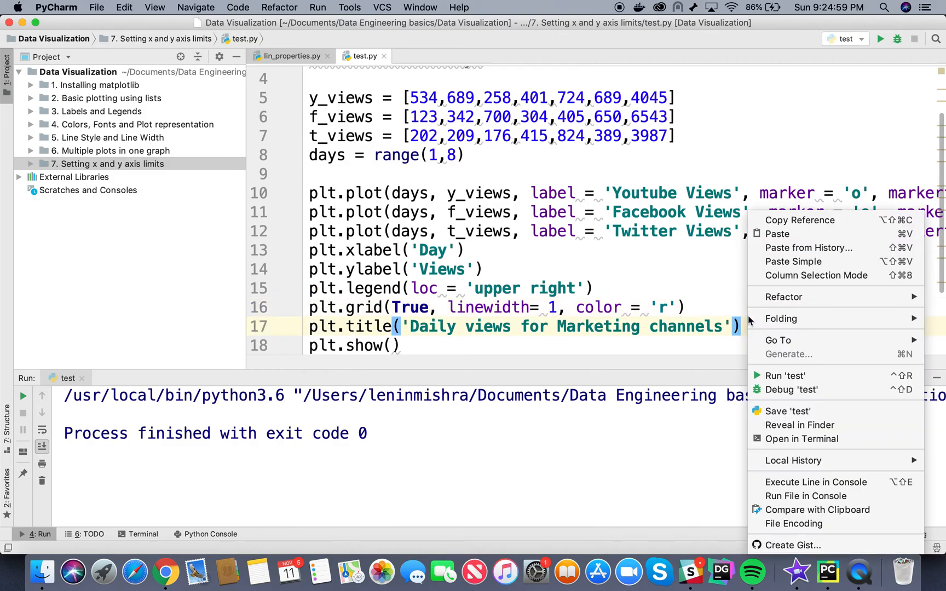
pyautogui.click(785, 376)
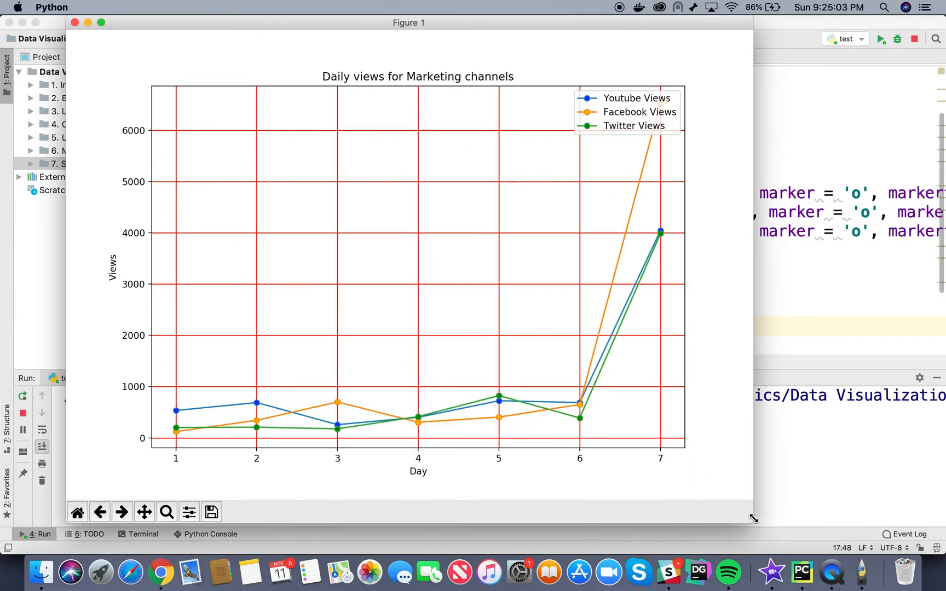
# - Enlarge the thin red-grid figure for a look, then close it
pyautogui.moveTo(753, 518); pyautogui.dragTo(791, 520)
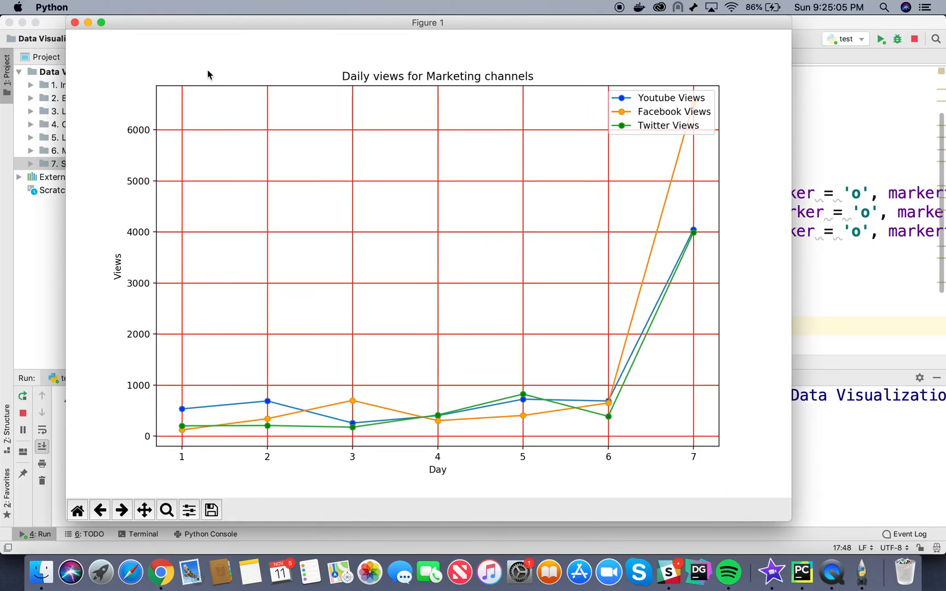
pyautogui.click(74, 22)
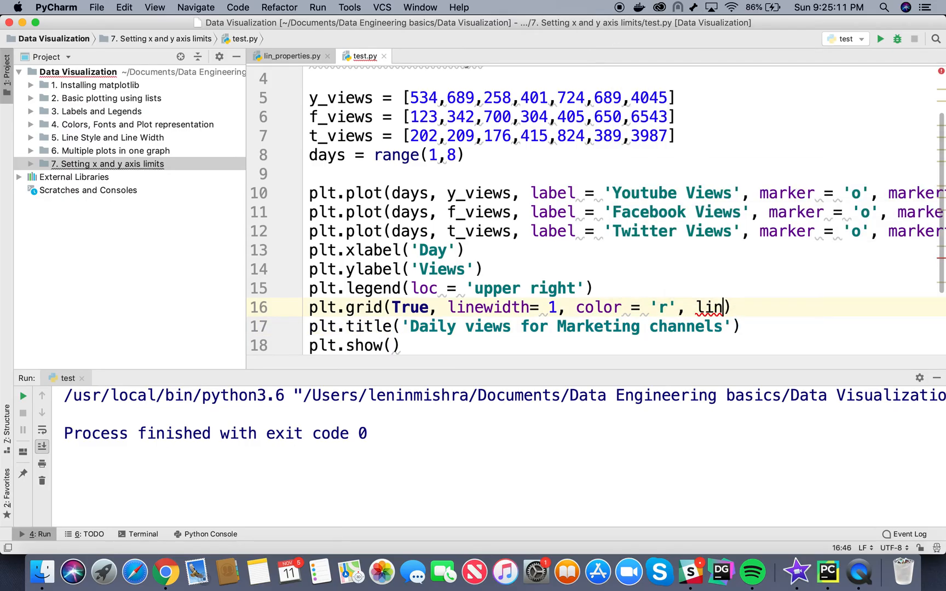
# - Add linestyle = '-.' to plt.grid and run to show red dash-dot gridlines
pyautogui.write('estyle')
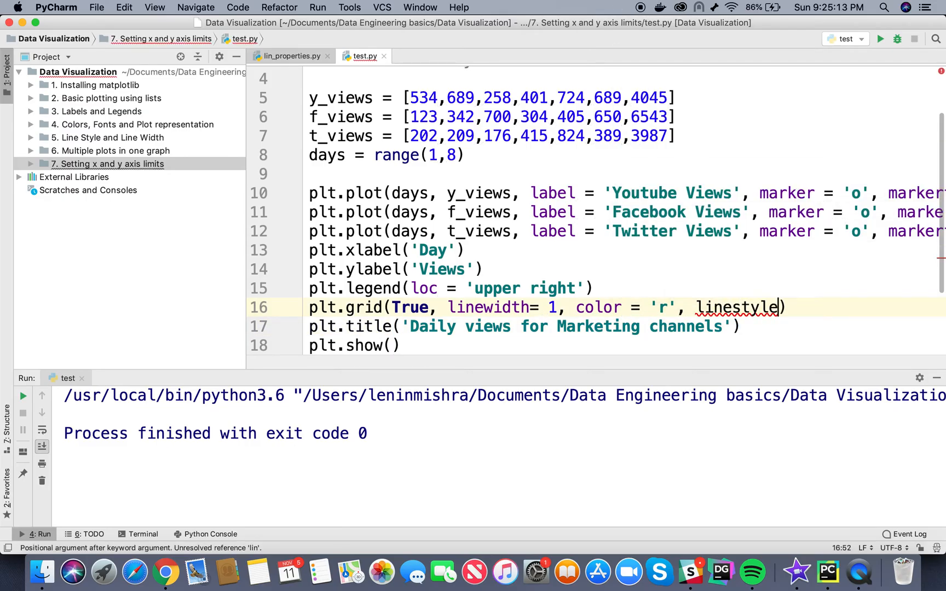
pyautogui.write("= ''")
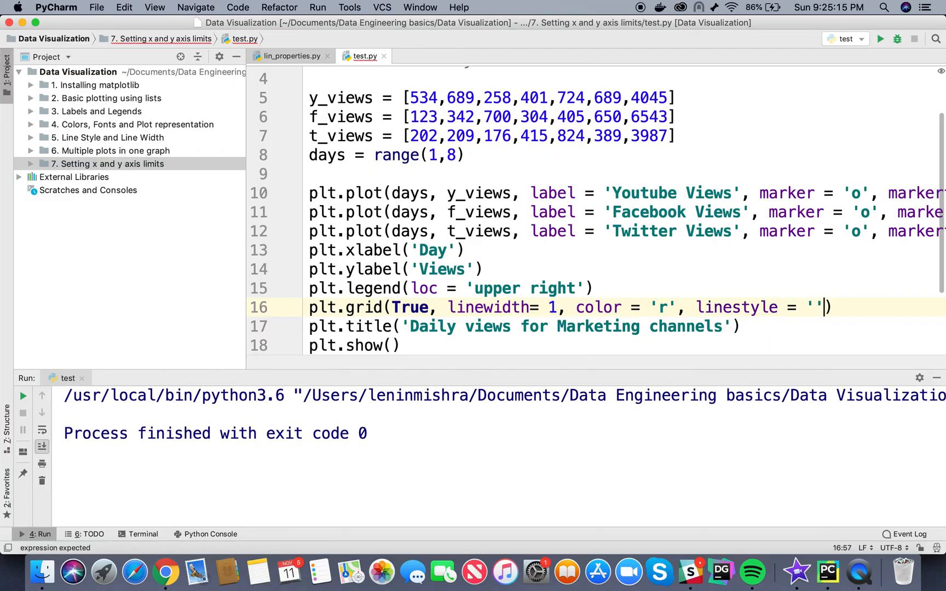
pyautogui.write('-')
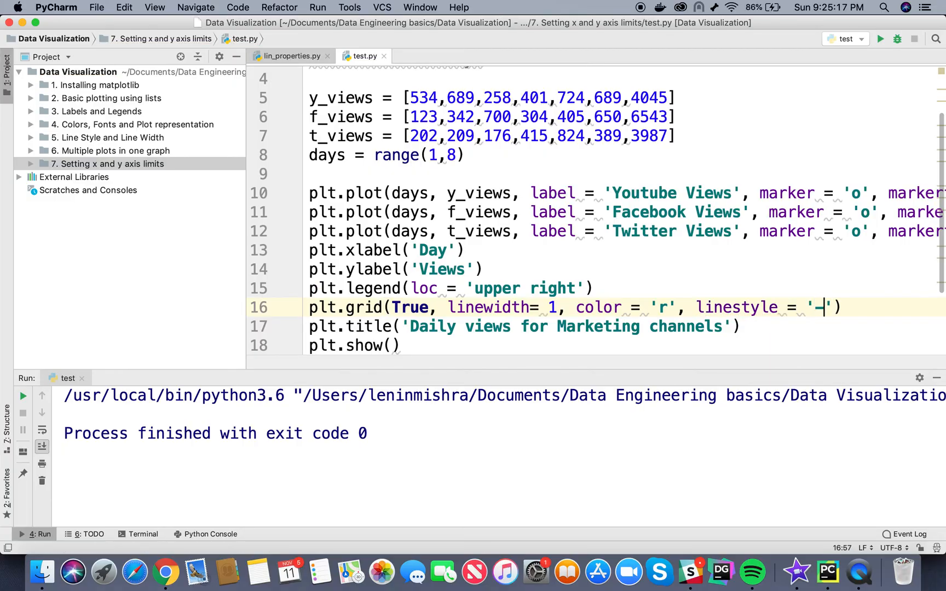
pyautogui.write('.')
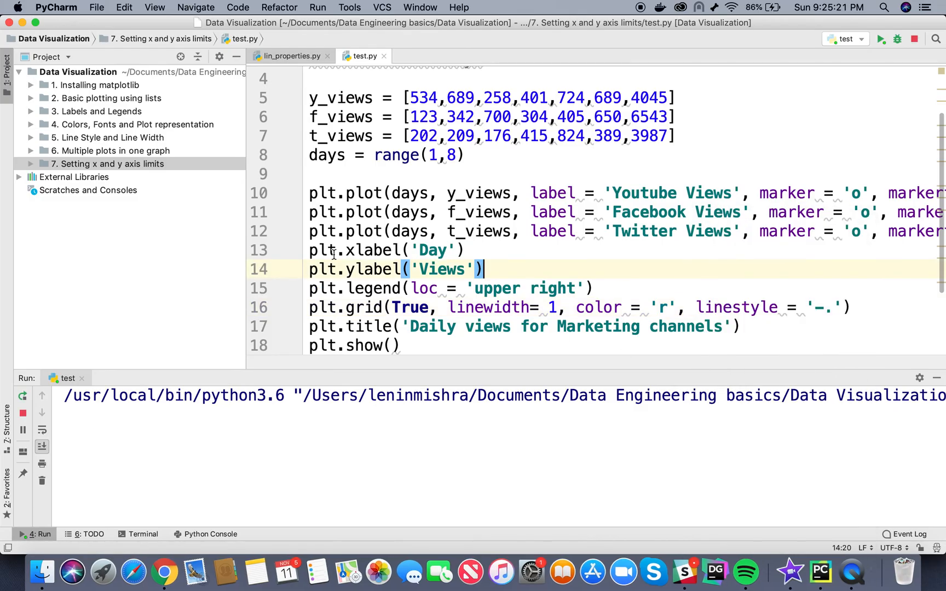
pyautogui.click(881, 38)
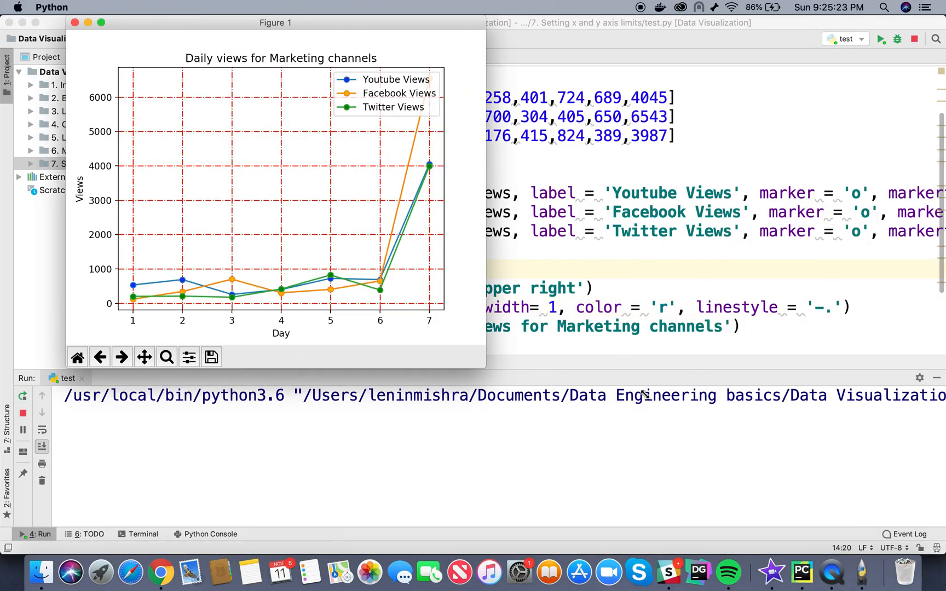